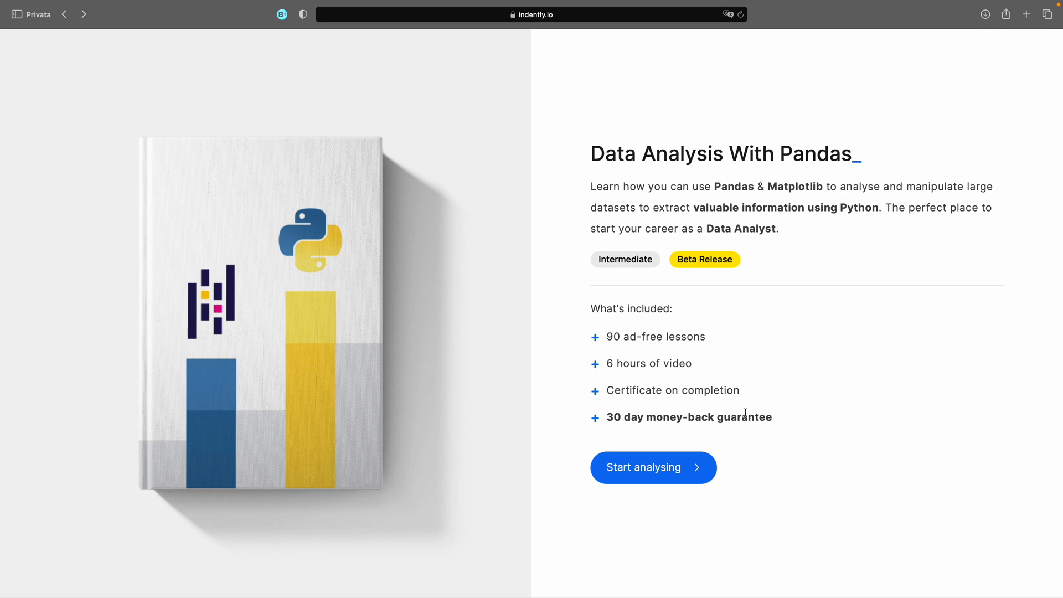
mouse_move(796, 488)
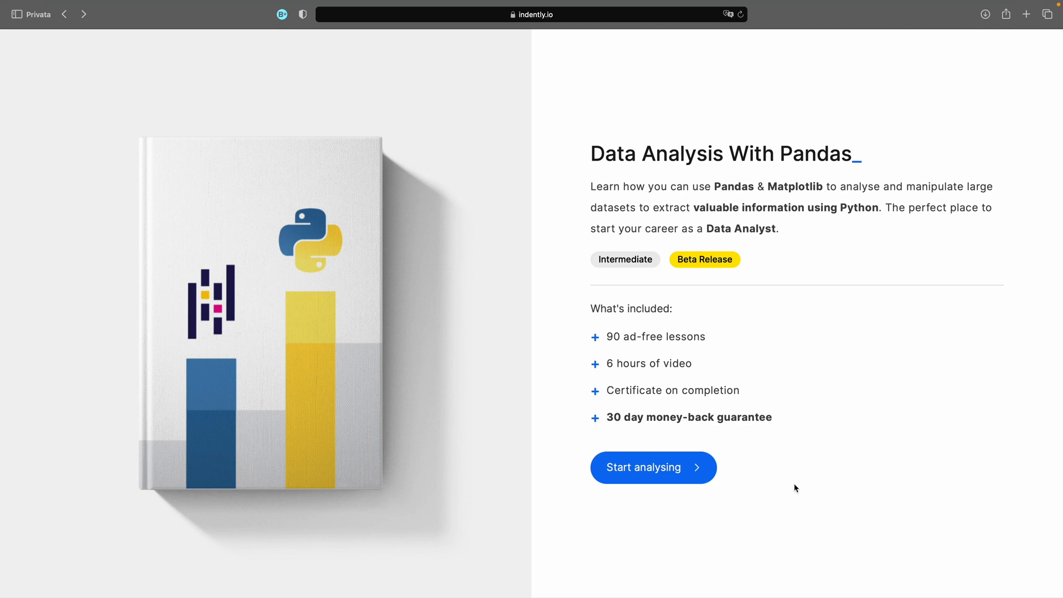
Step: Follow the 'Start analysing' link to the free Udemy Pandas course with BETA_PREVIEW1 applied
left_click(652, 467)
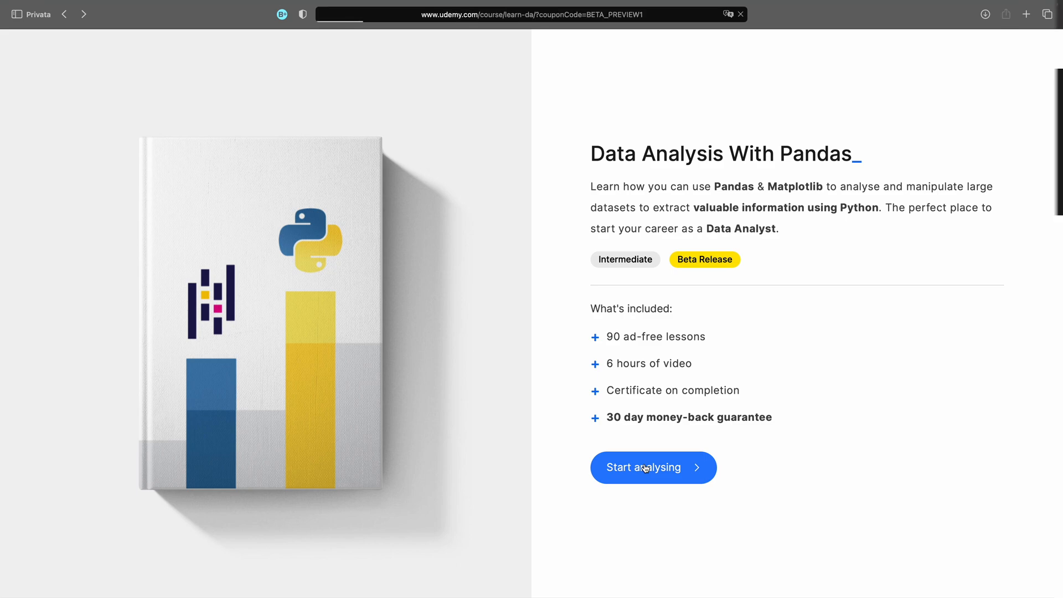
left_click(651, 467)
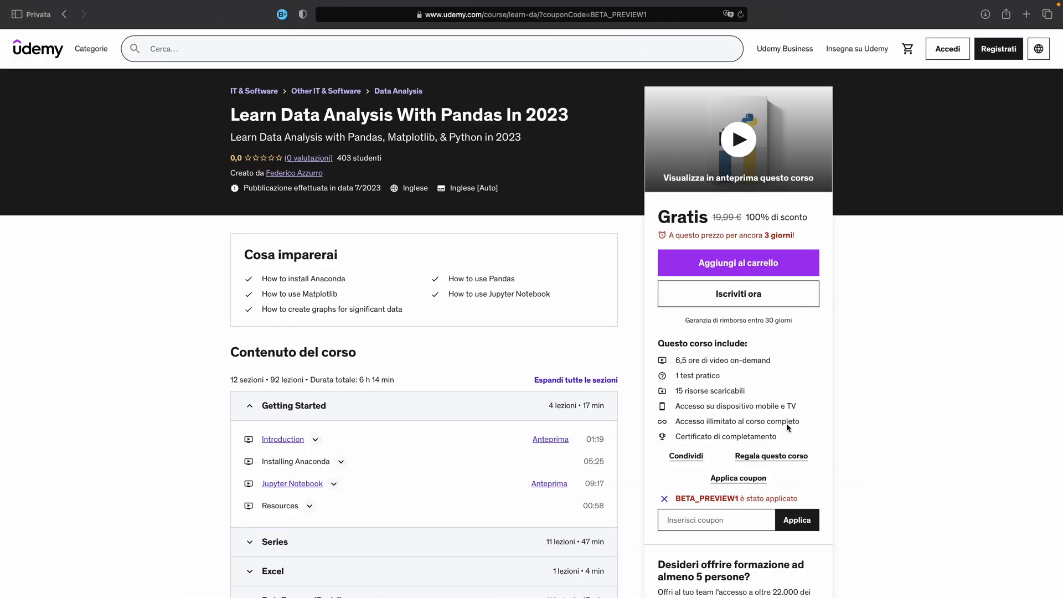